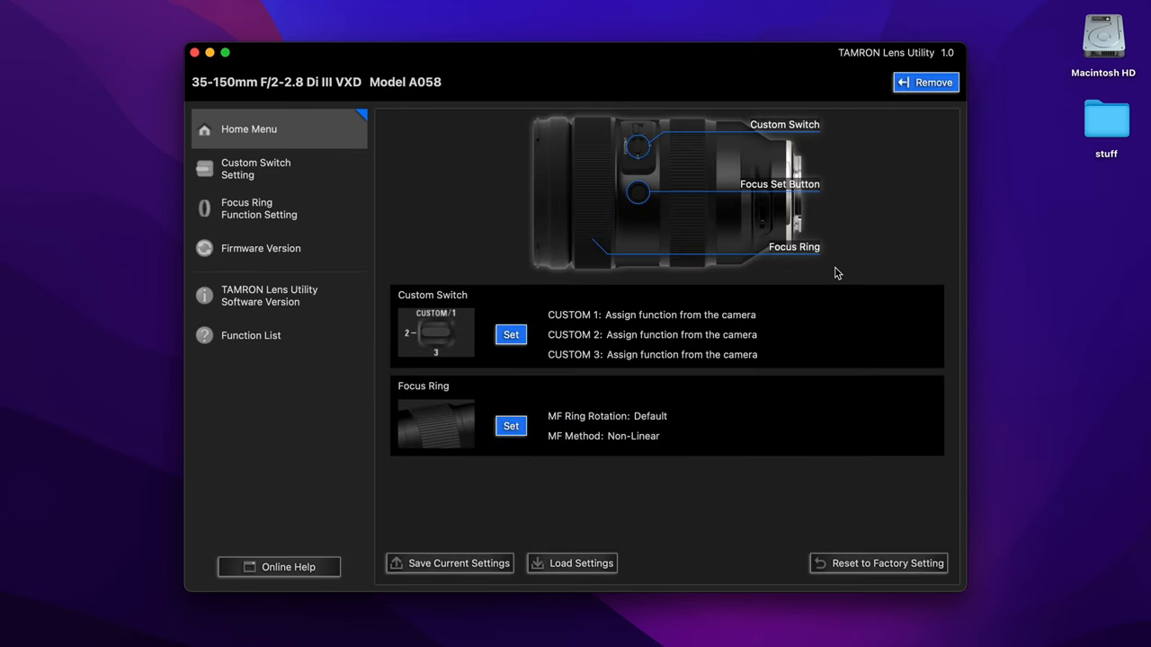
{"action": "mouse_move", "coordinate": [530, 206]}
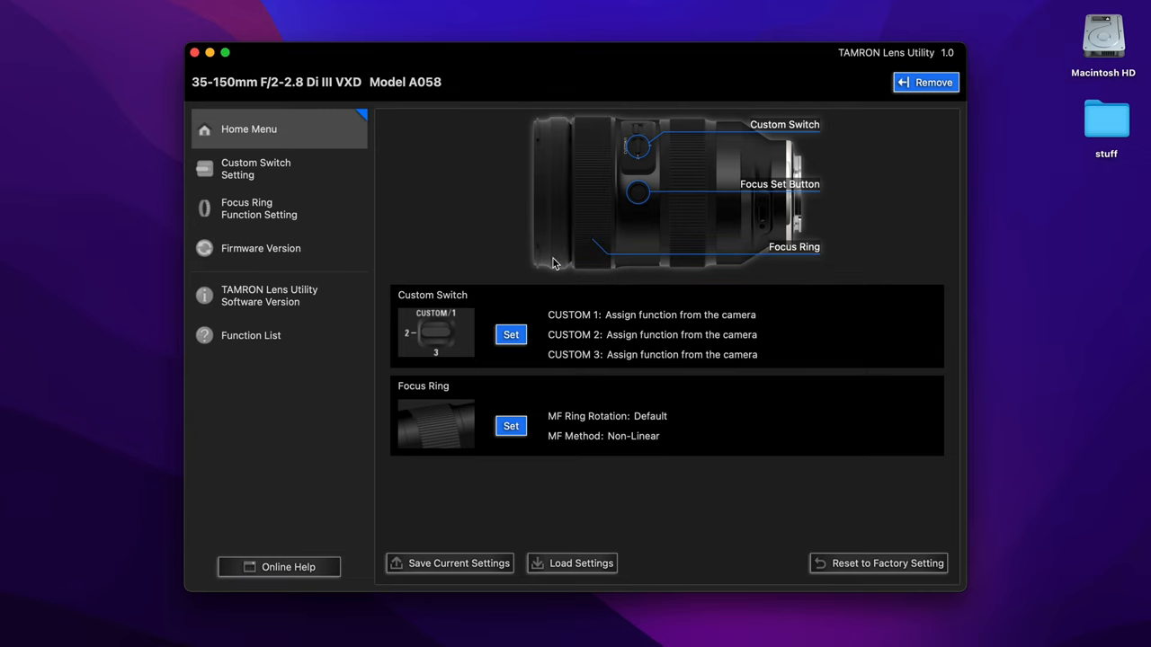
{"action": "mouse_move", "coordinate": [582, 474]}
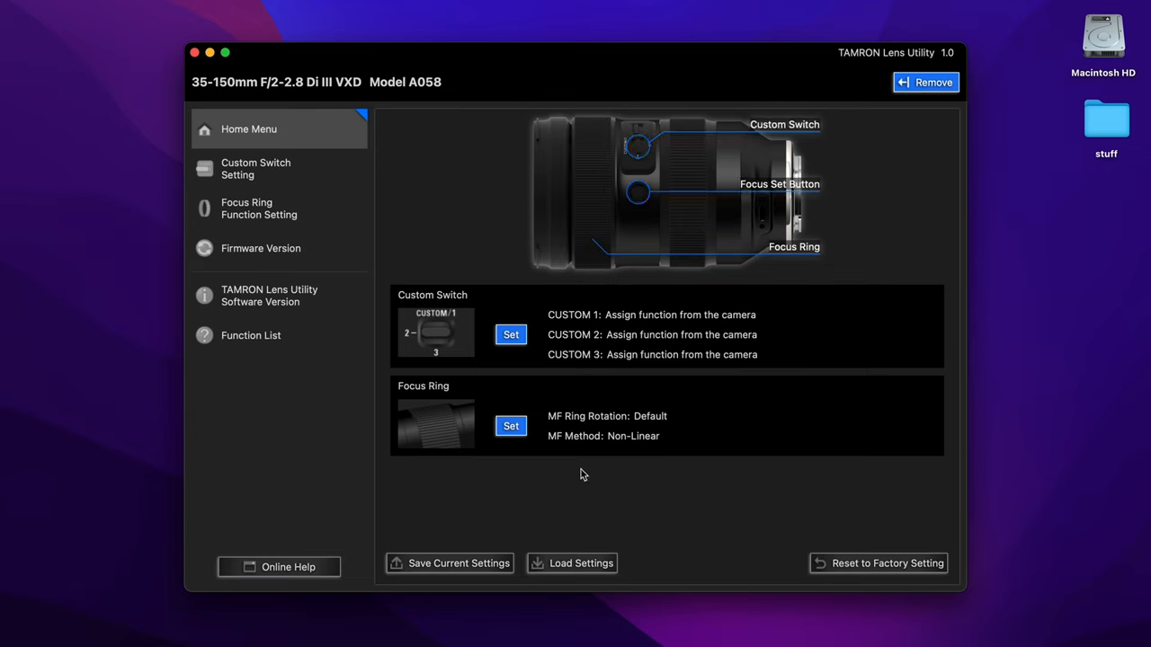
Browse the custom switch settings and firmware version, then return to the lens home overview.
{"action": "left_click", "coordinate": [255, 169]}
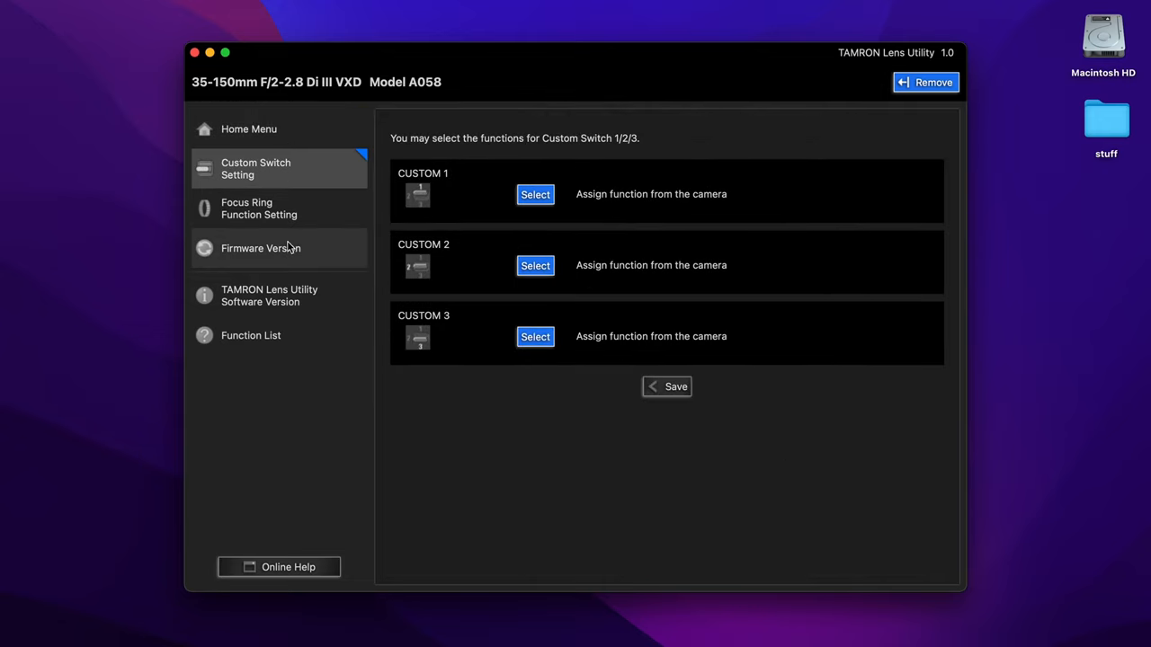
{"action": "left_click", "coordinate": [261, 248]}
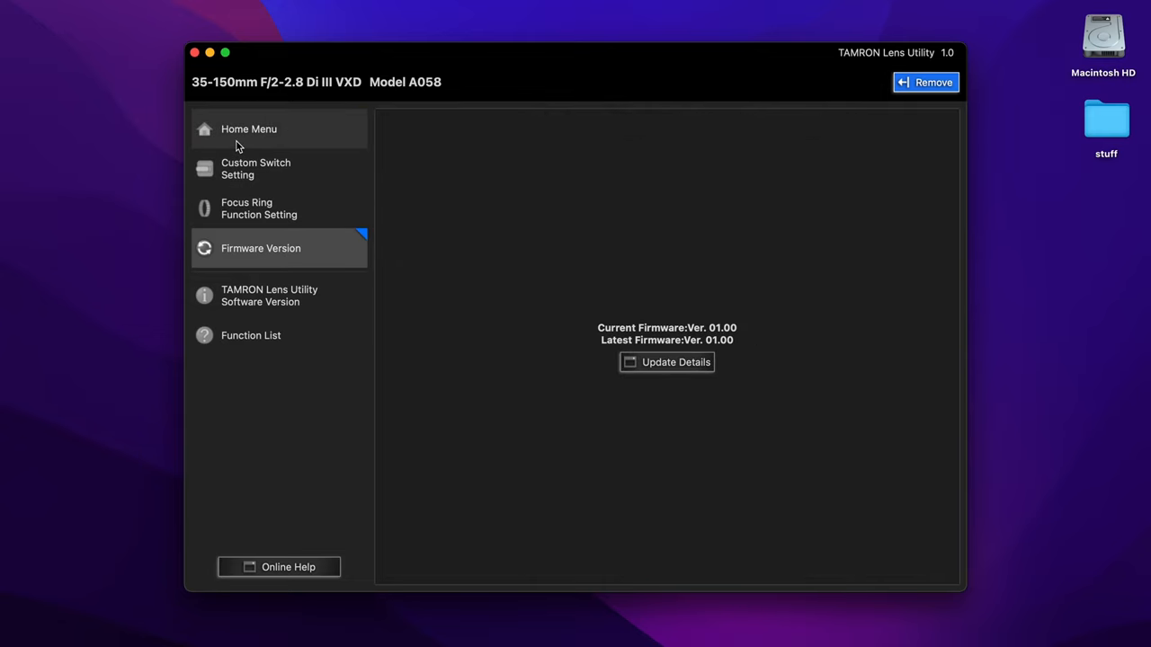
{"action": "left_click", "coordinate": [248, 130]}
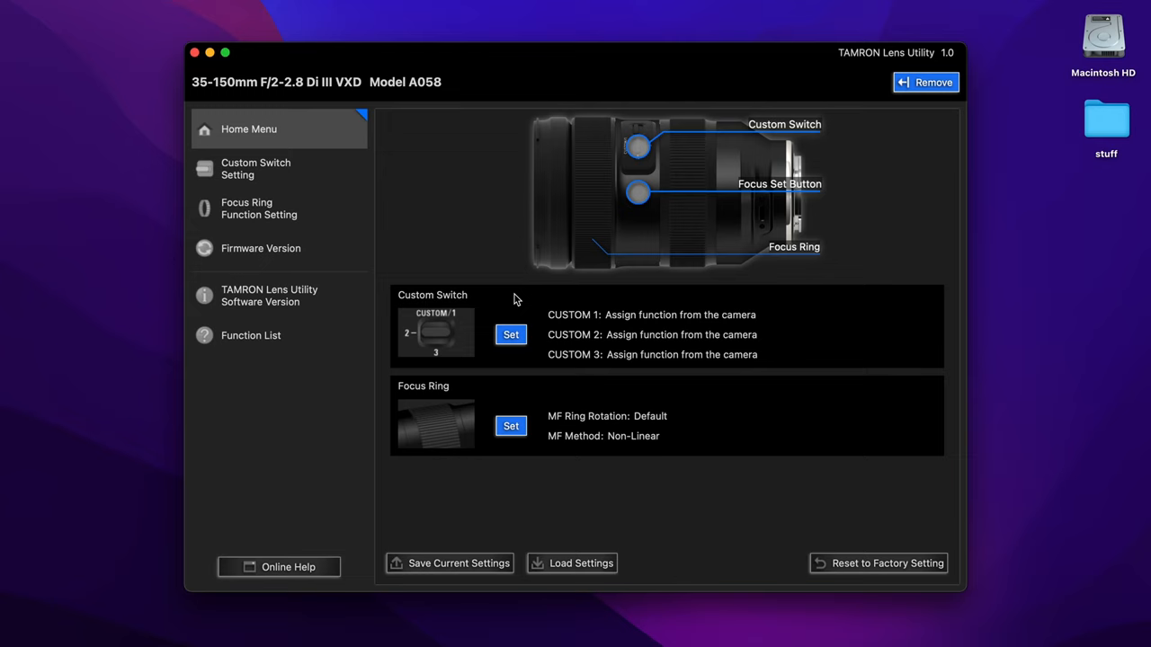
{"action": "mouse_move", "coordinate": [452, 341]}
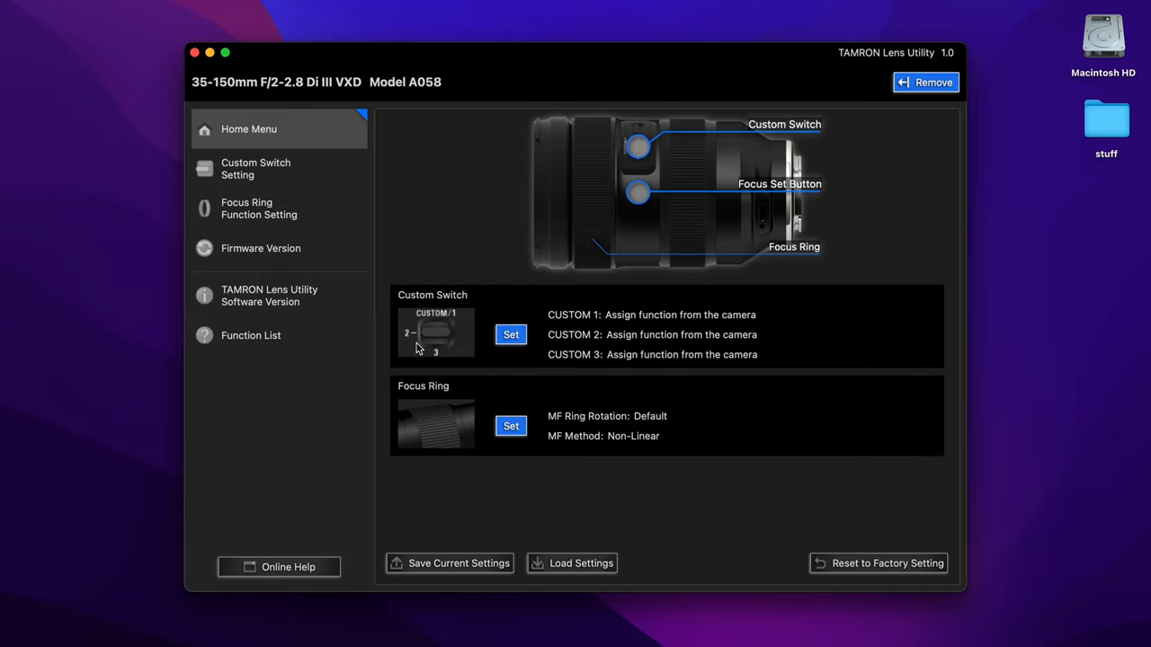
Try the Reverse focus ring rotation direction and back out, keeping MF Ring Rotation at Default.
{"action": "left_click", "coordinate": [258, 208]}
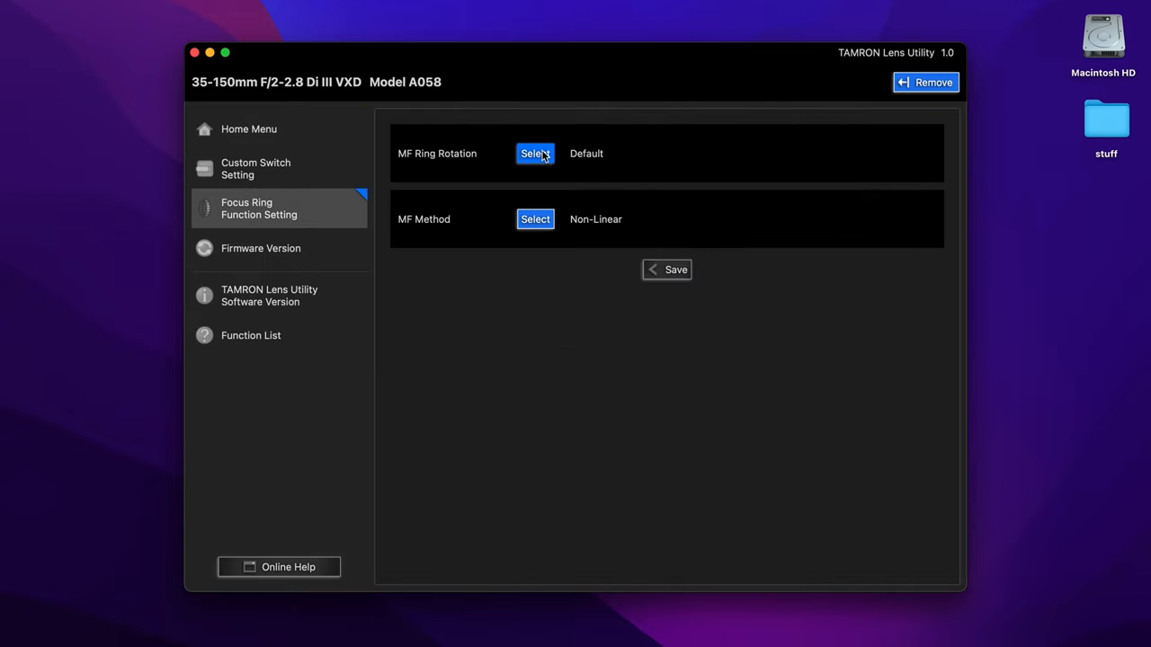
{"action": "left_click", "coordinate": [536, 153]}
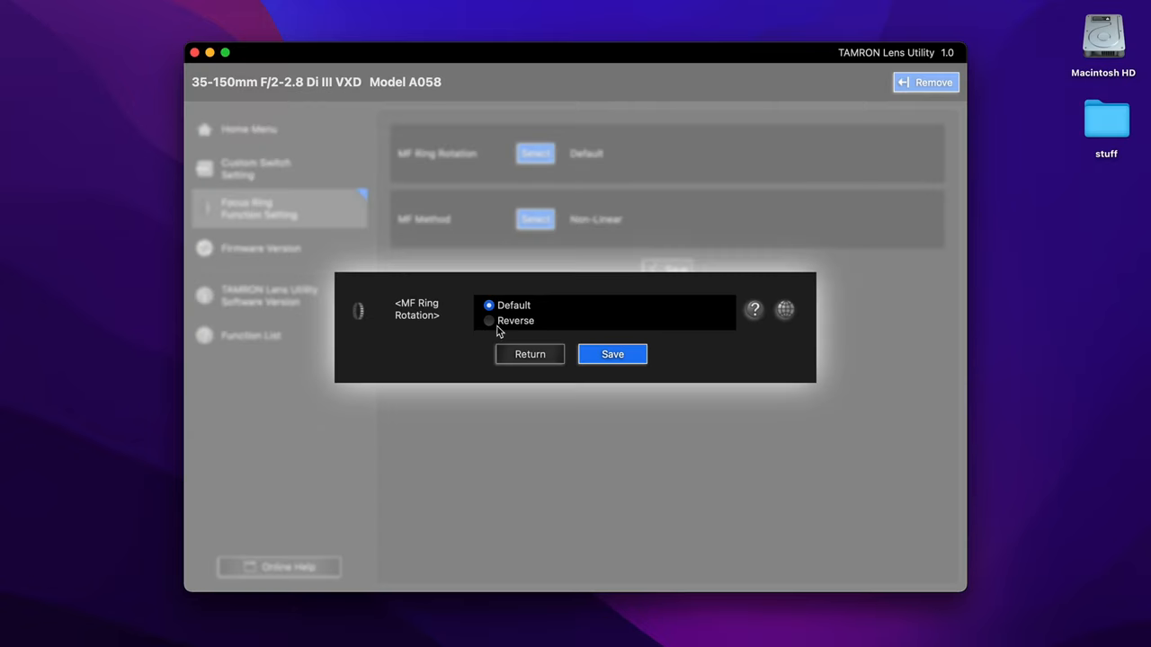
{"action": "left_click", "coordinate": [489, 320]}
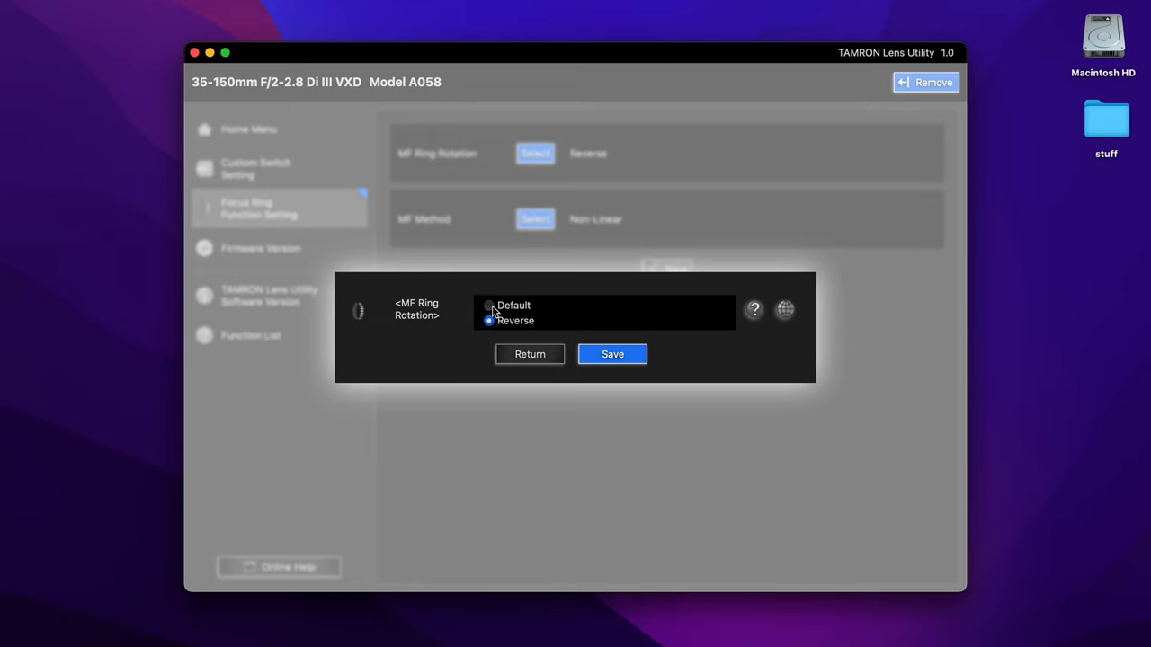
{"action": "left_click", "coordinate": [489, 305]}
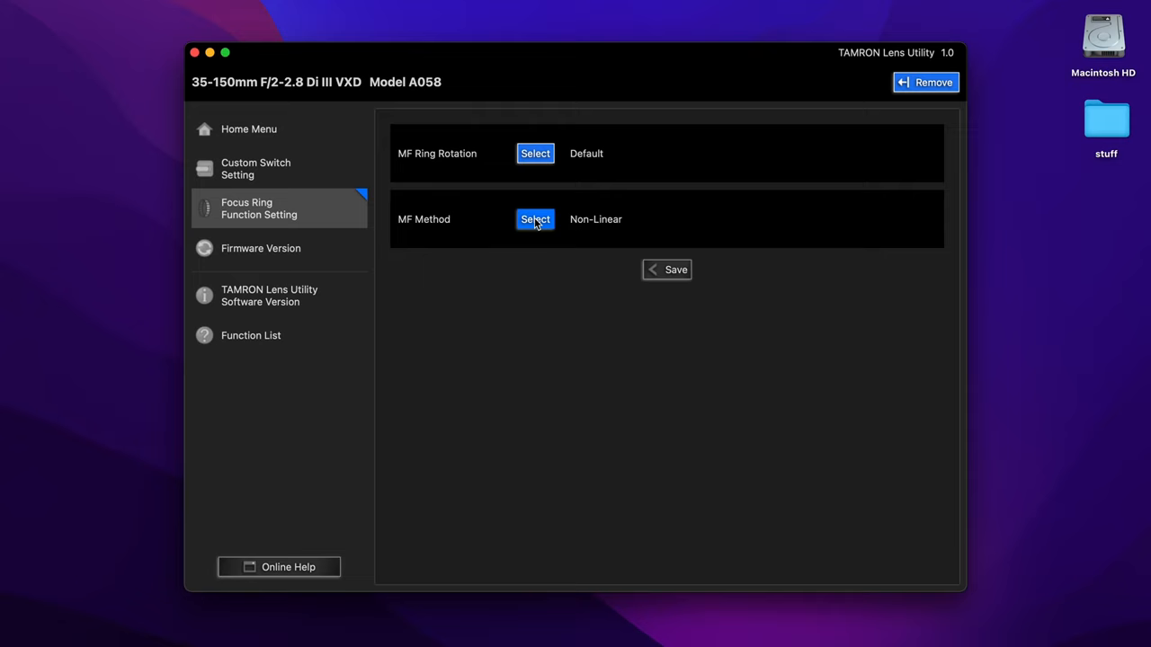
Set MF Method to Linear with a 180° ring rotation angle and save.
{"action": "left_click", "coordinate": [535, 219]}
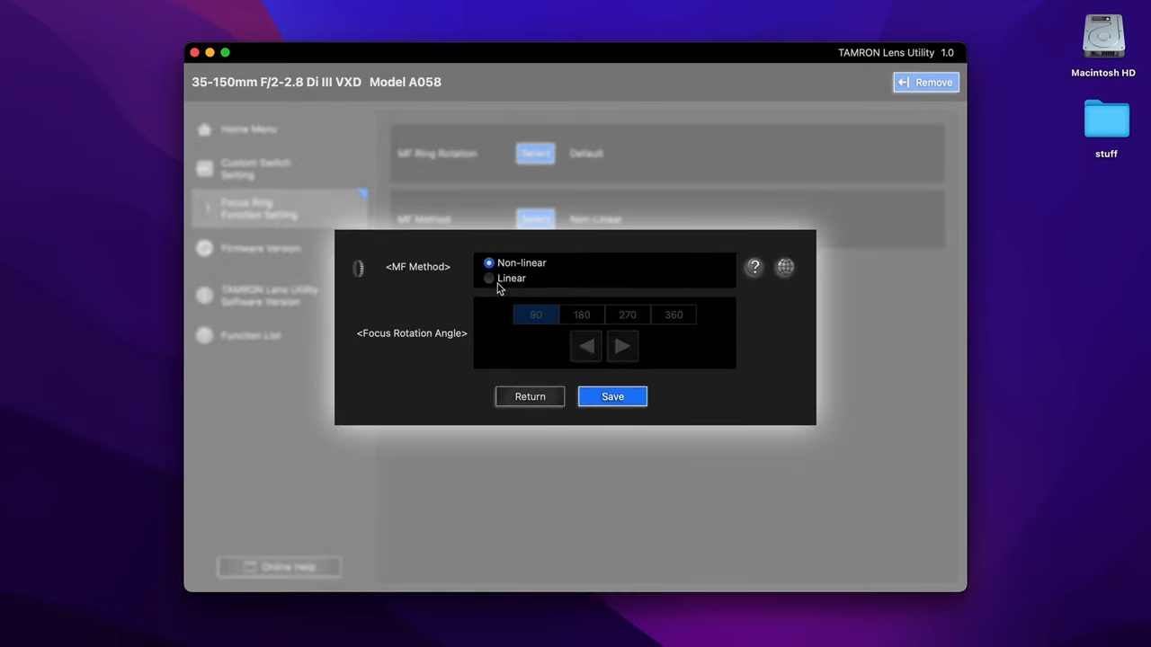
{"action": "left_click", "coordinate": [489, 277]}
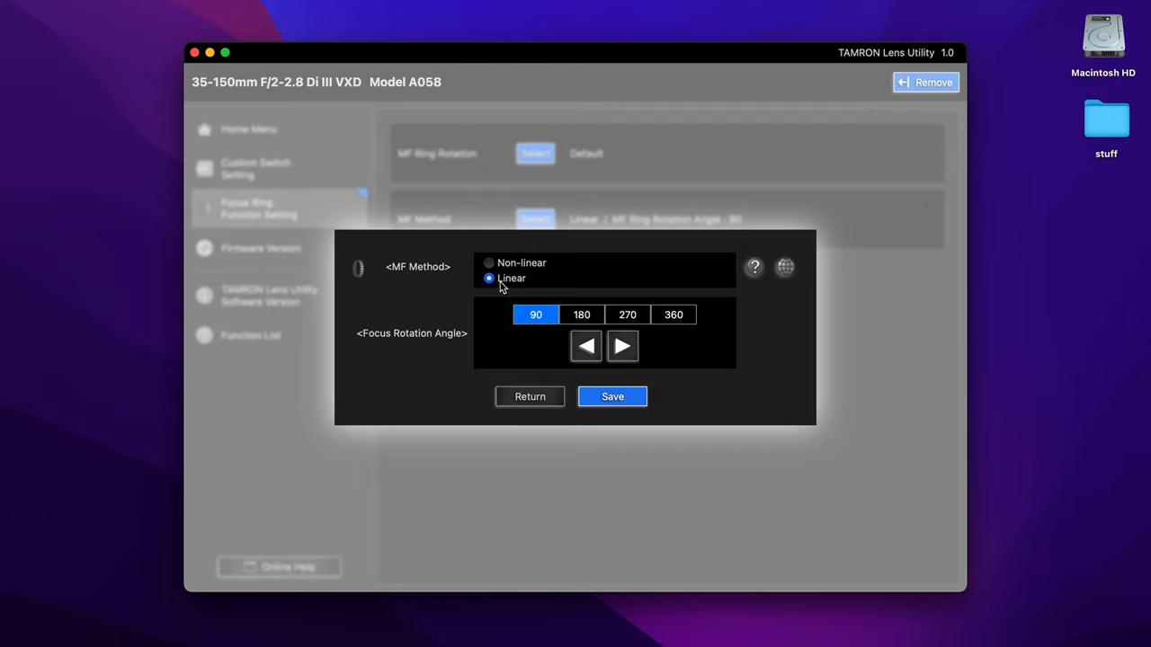
{"action": "mouse_move", "coordinate": [547, 237]}
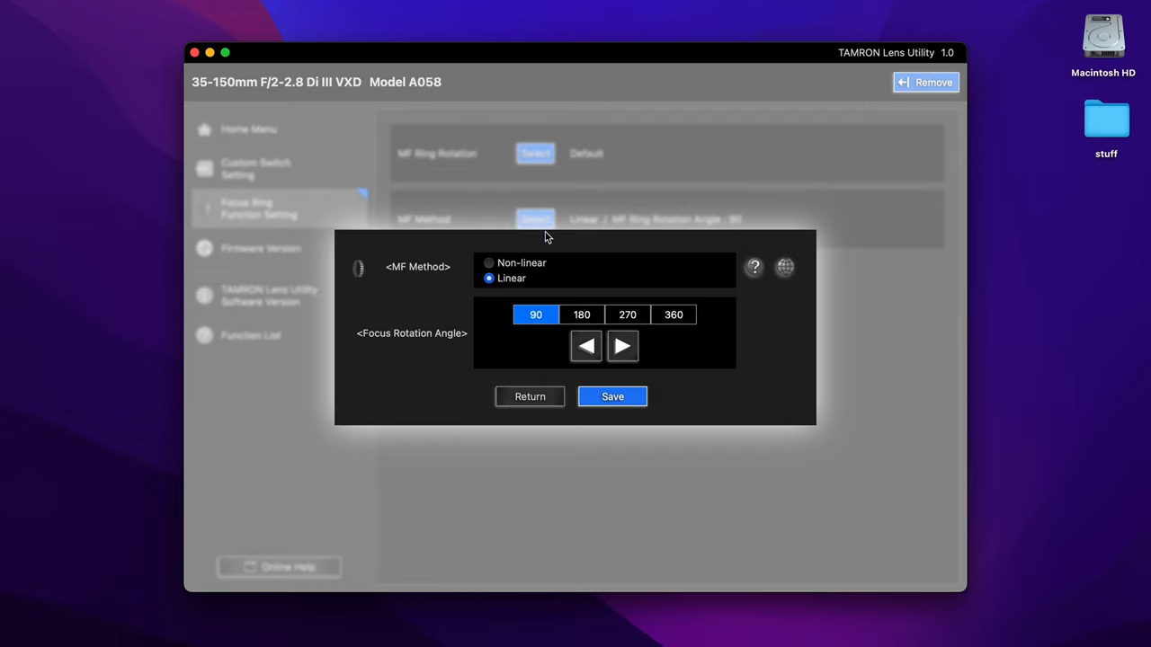
{"action": "left_click", "coordinate": [611, 397]}
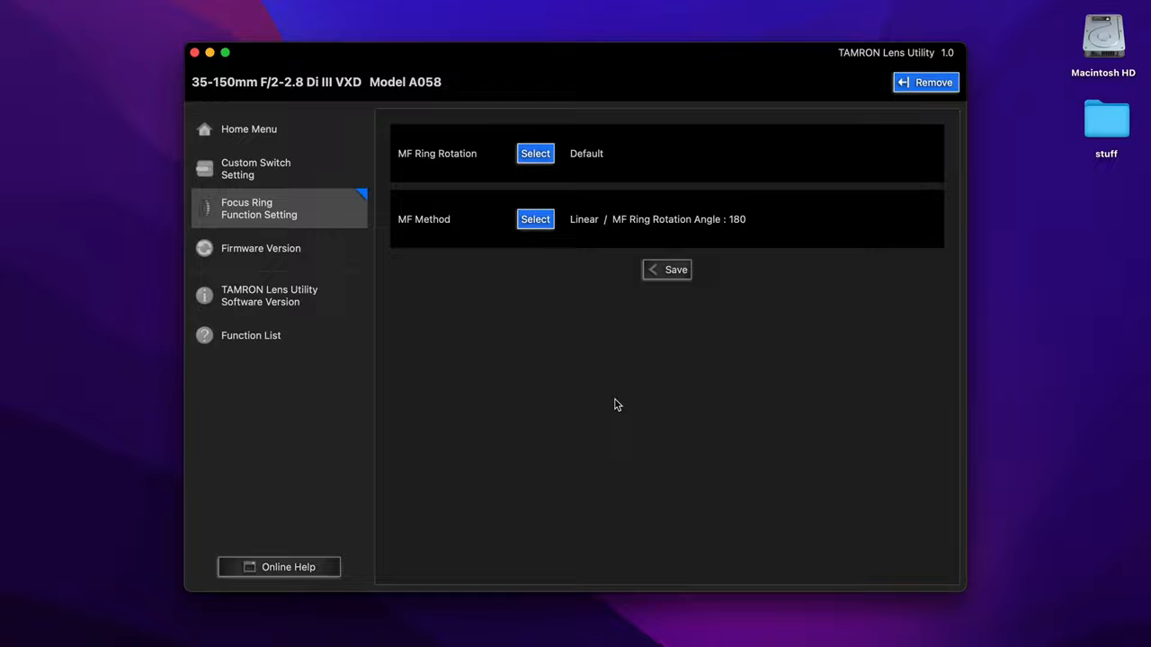
{"action": "left_click", "coordinate": [248, 130]}
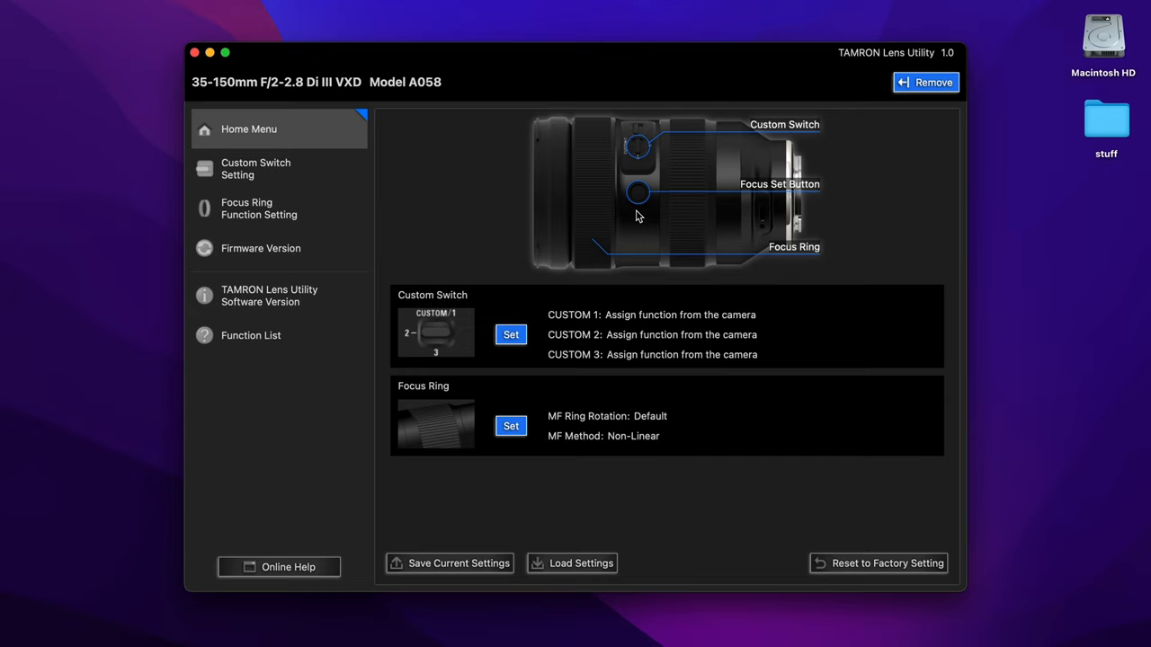
{"action": "mouse_move", "coordinate": [651, 178]}
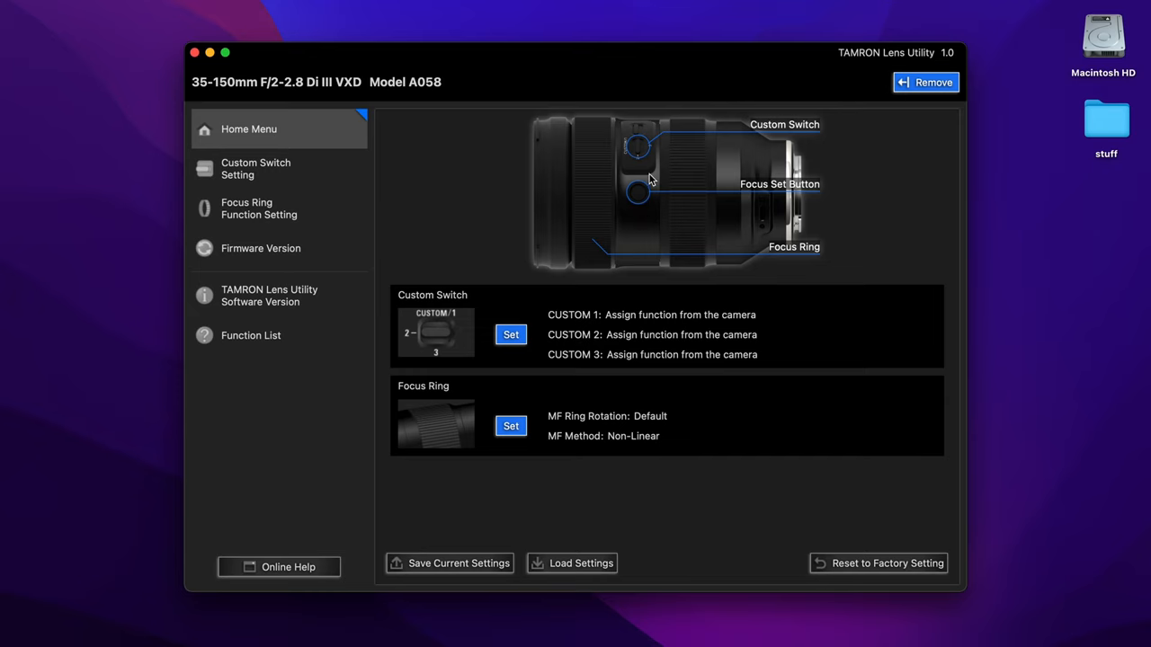
Assign A-B Focus to Custom 1 with Focus Speed lowered to 2 and save.
{"action": "left_click", "coordinate": [255, 169]}
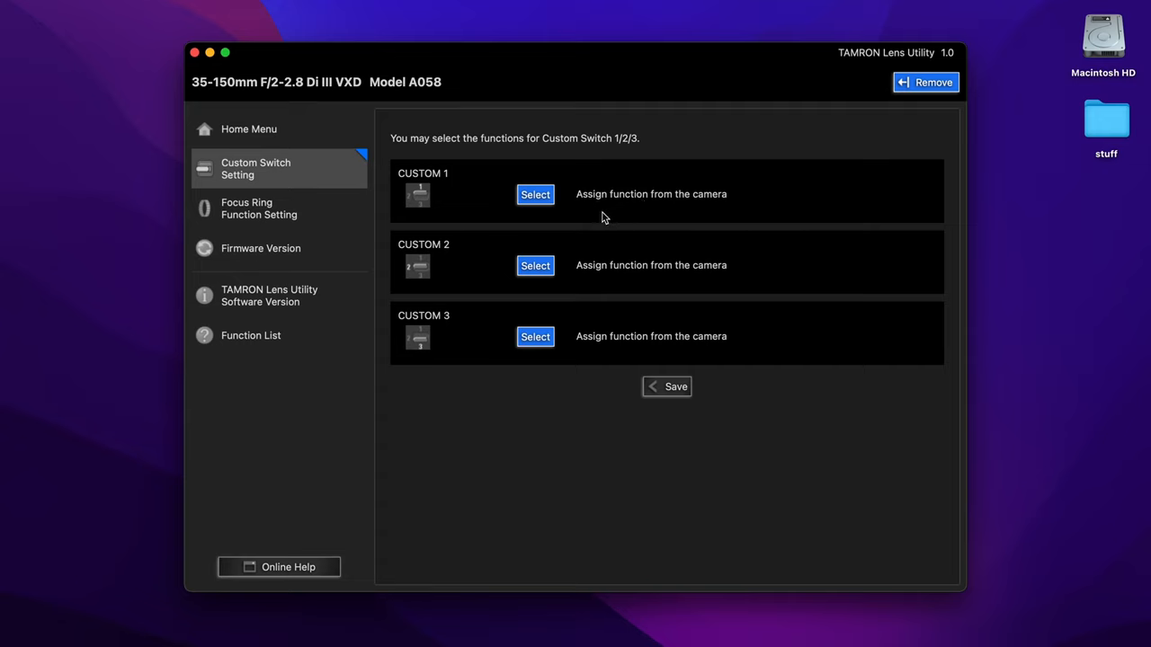
{"action": "mouse_move", "coordinate": [515, 313]}
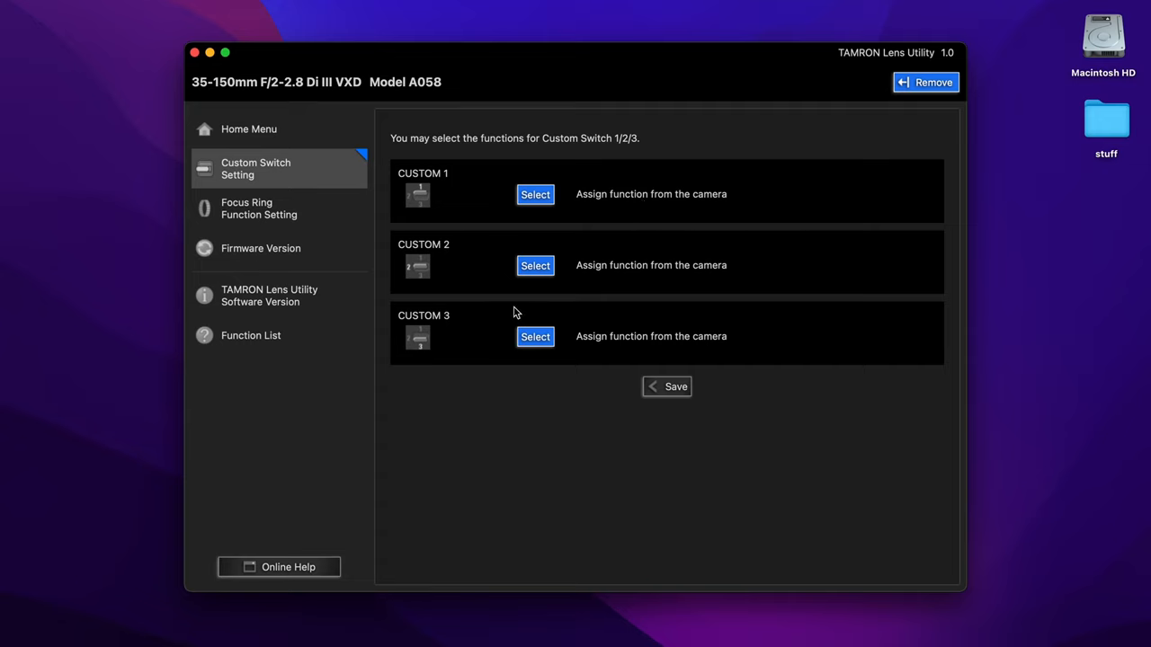
{"action": "mouse_move", "coordinate": [474, 273]}
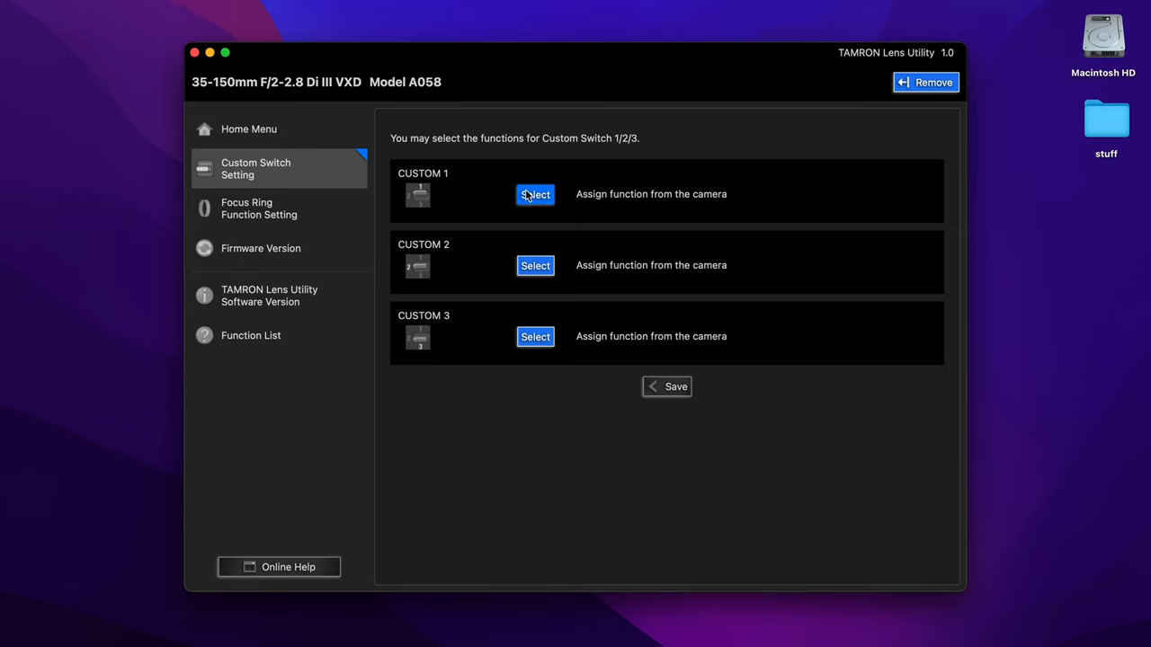
{"action": "left_click", "coordinate": [536, 194]}
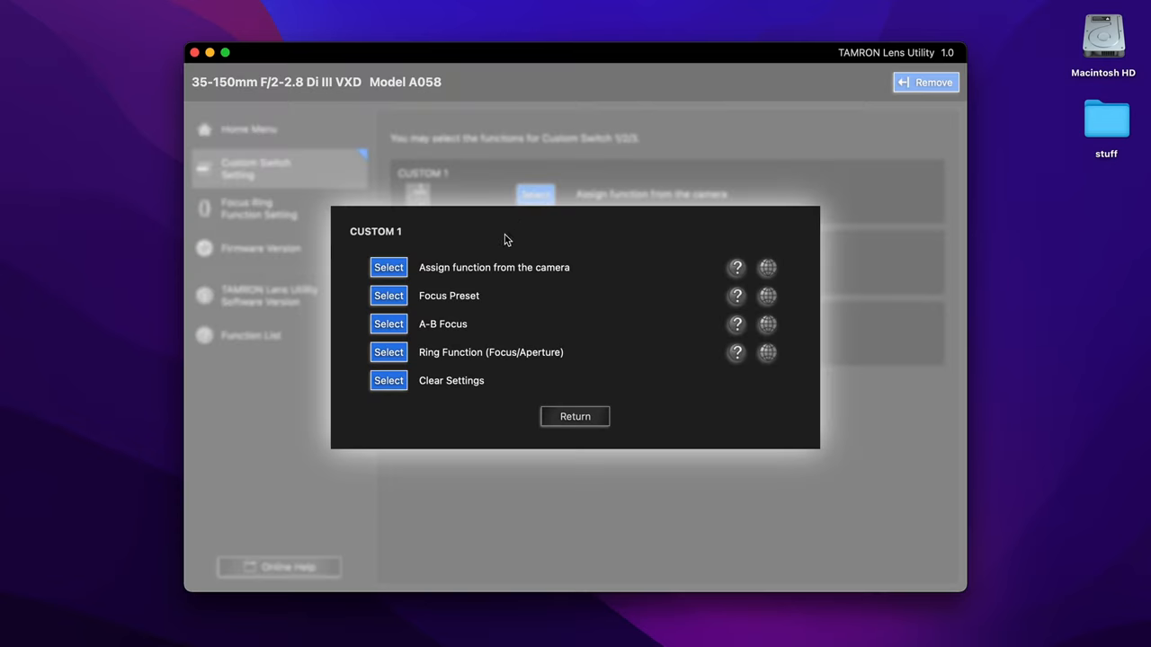
{"action": "left_click", "coordinate": [388, 324]}
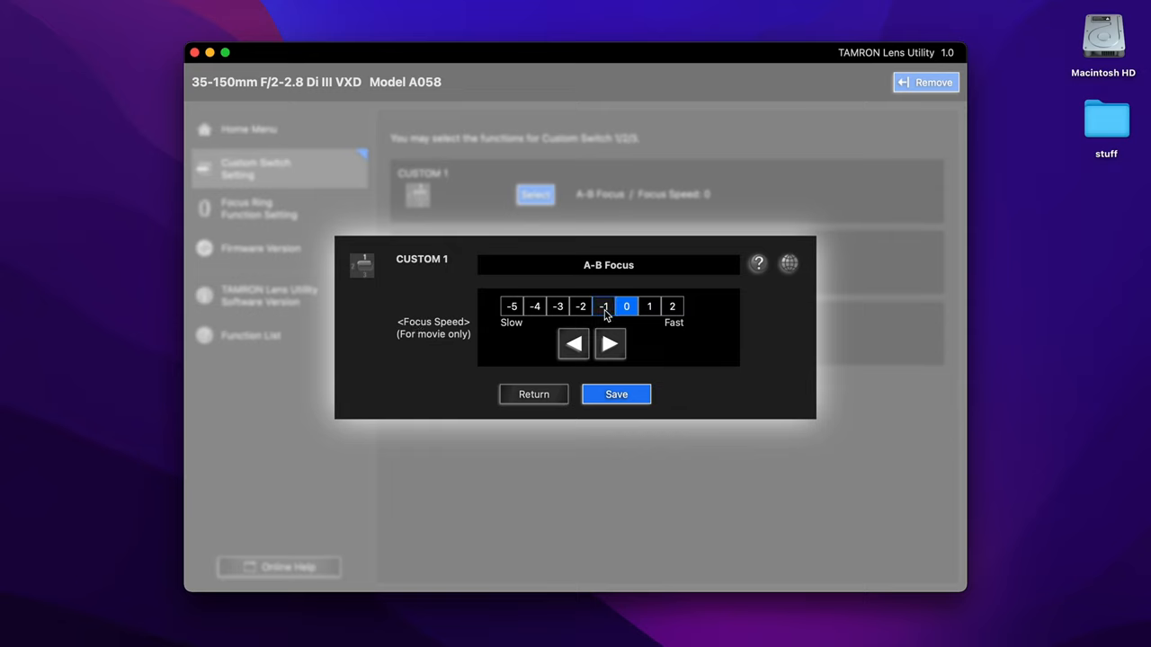
{"action": "left_click", "coordinate": [580, 306]}
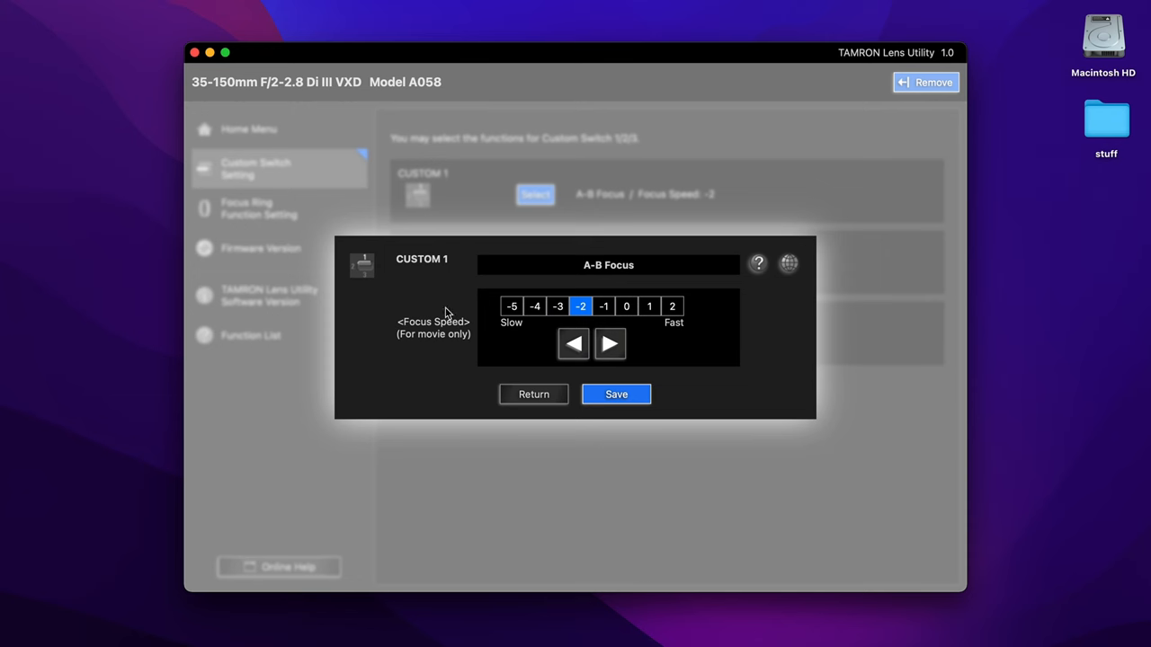
{"action": "left_click", "coordinate": [615, 393]}
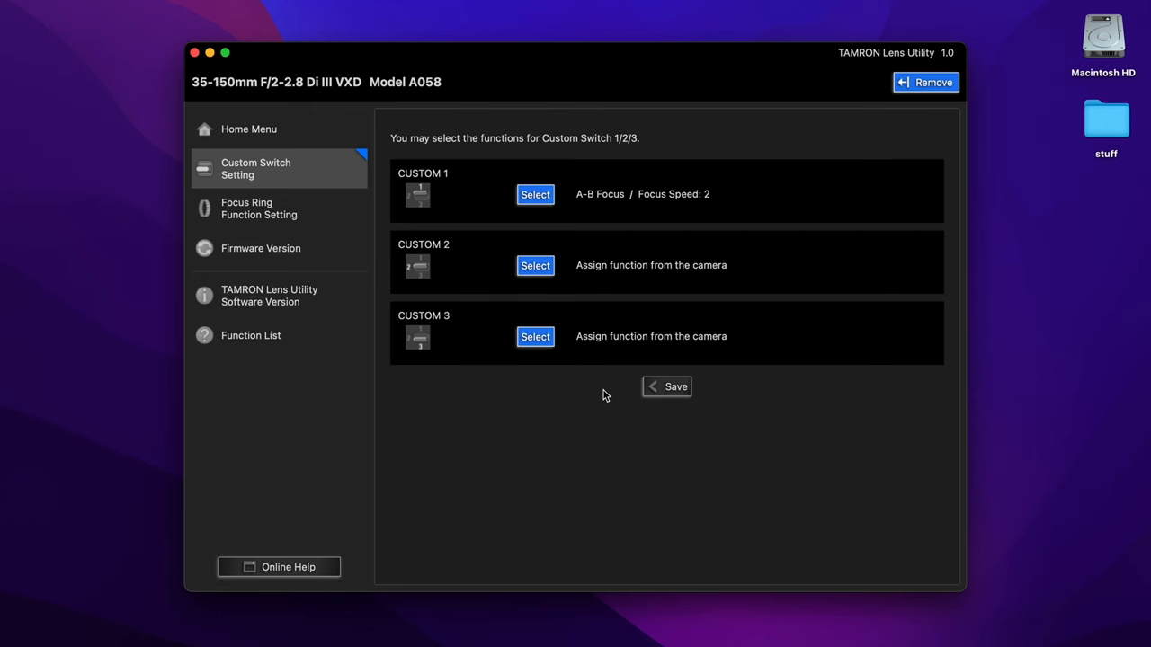
Assign Focus Preset to Custom 2 with Focus Speed -4 and save.
{"action": "left_click", "coordinate": [535, 266]}
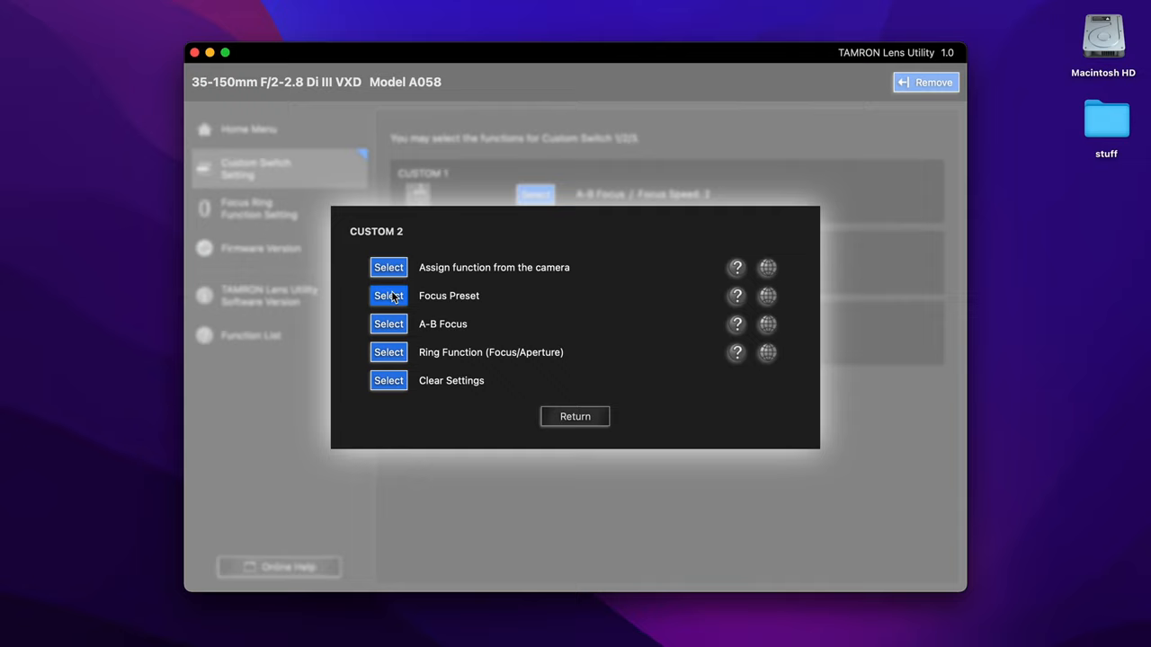
{"action": "left_click", "coordinate": [389, 295]}
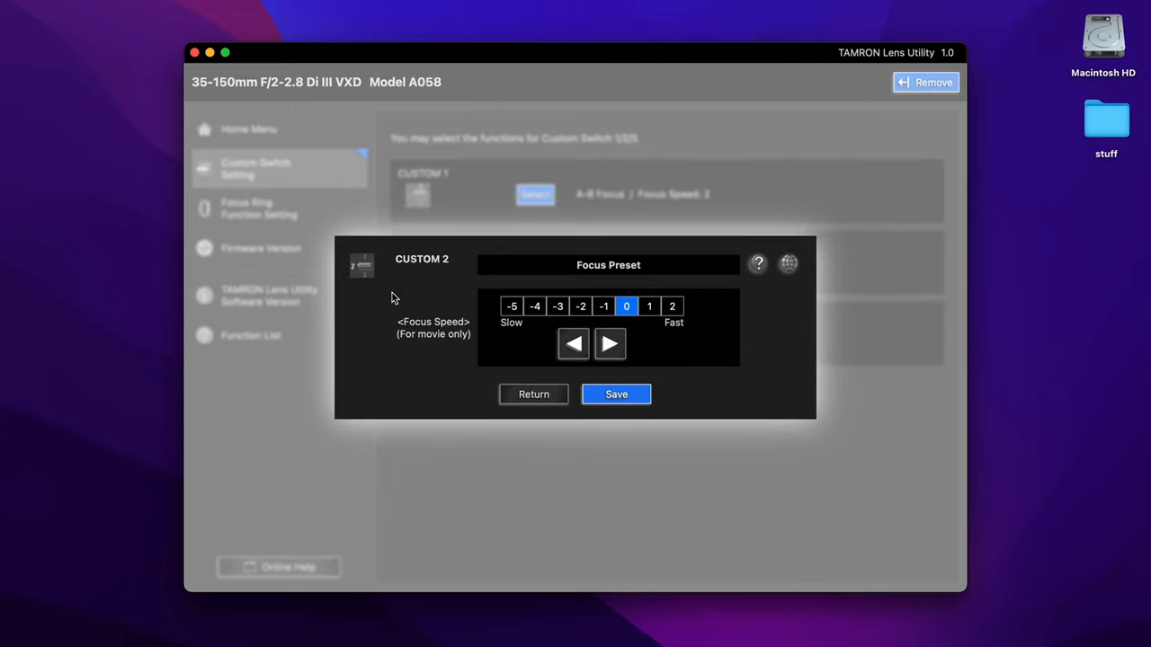
{"action": "mouse_move", "coordinate": [592, 327]}
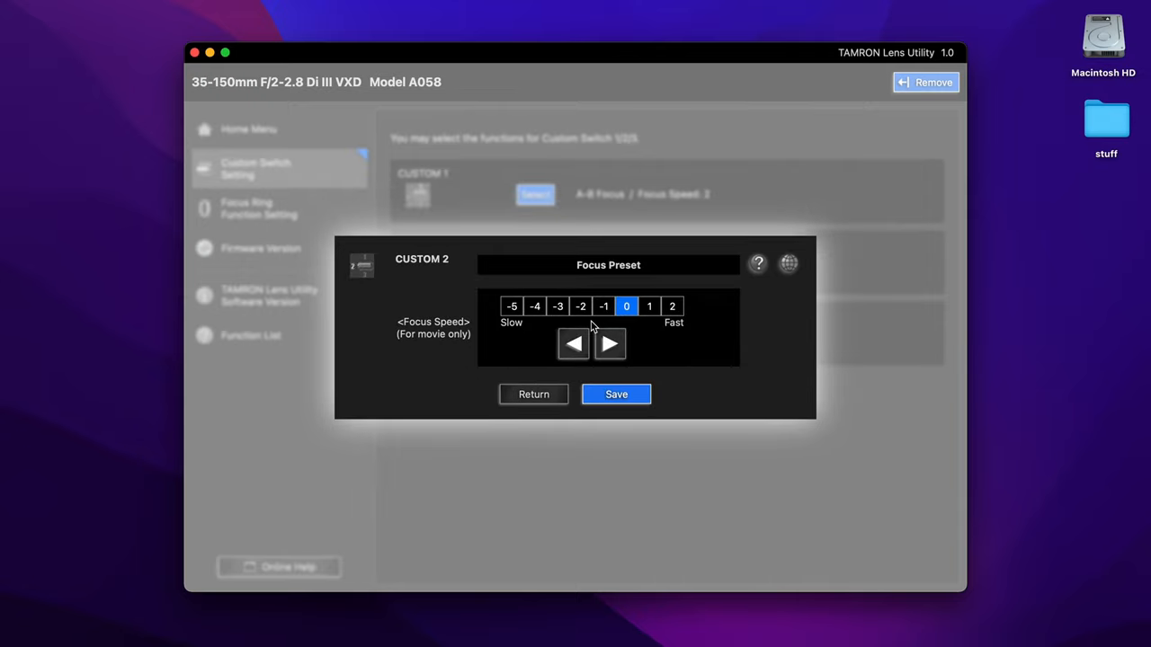
{"action": "left_click", "coordinate": [536, 305]}
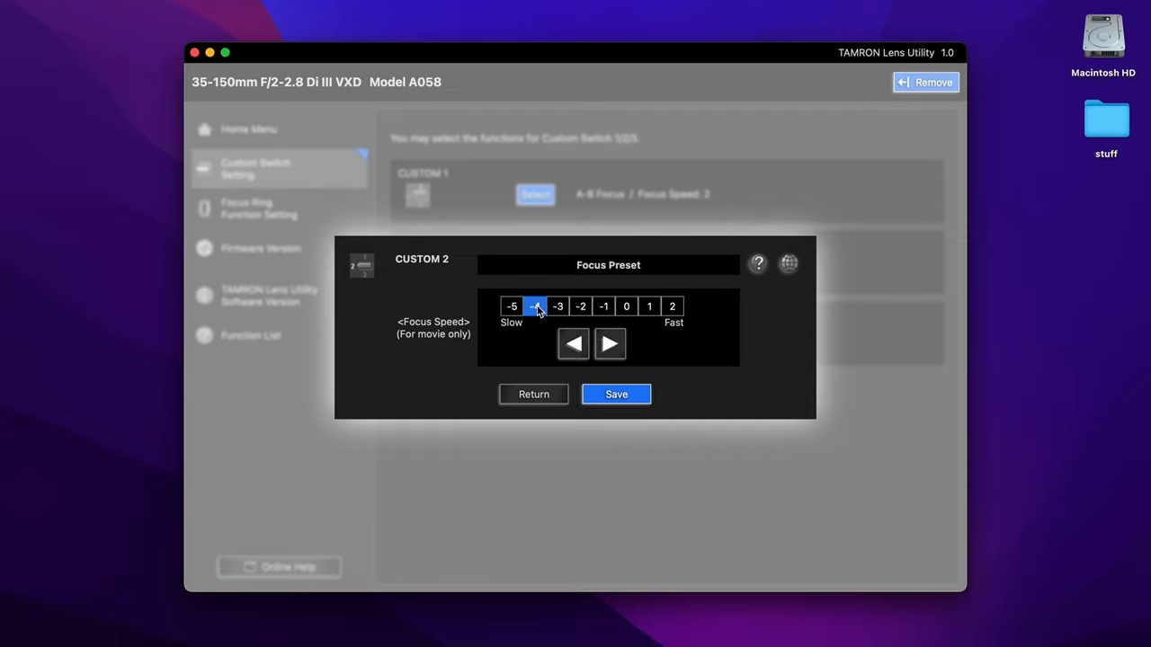
{"action": "left_click", "coordinate": [615, 394]}
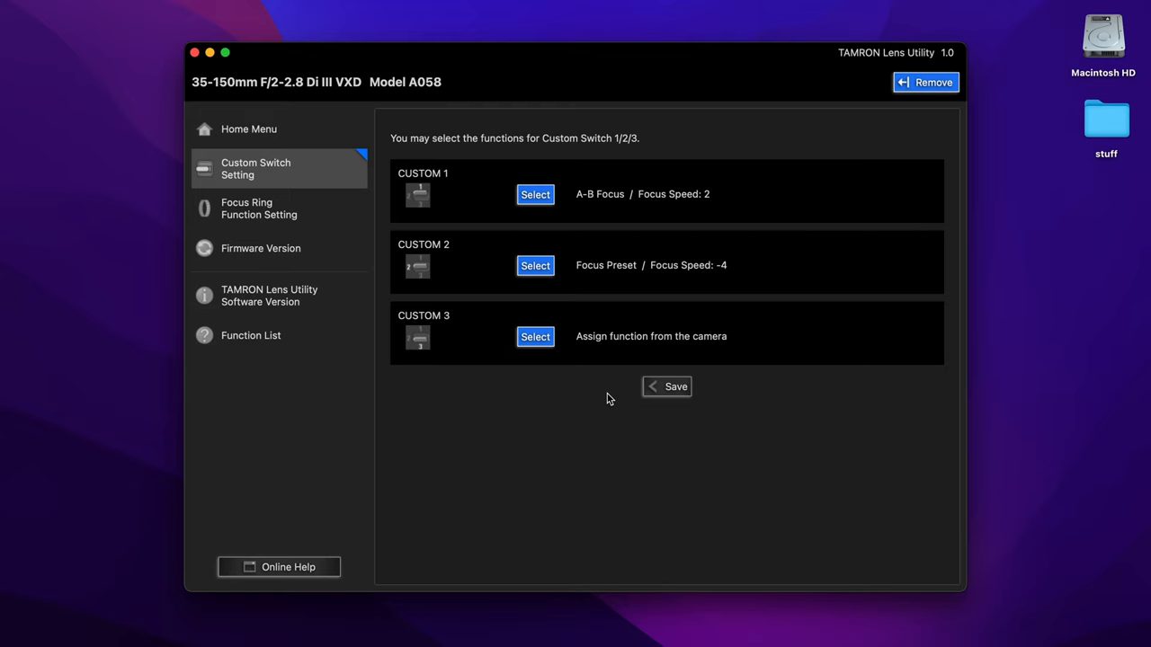
{"action": "left_click", "coordinate": [536, 338]}
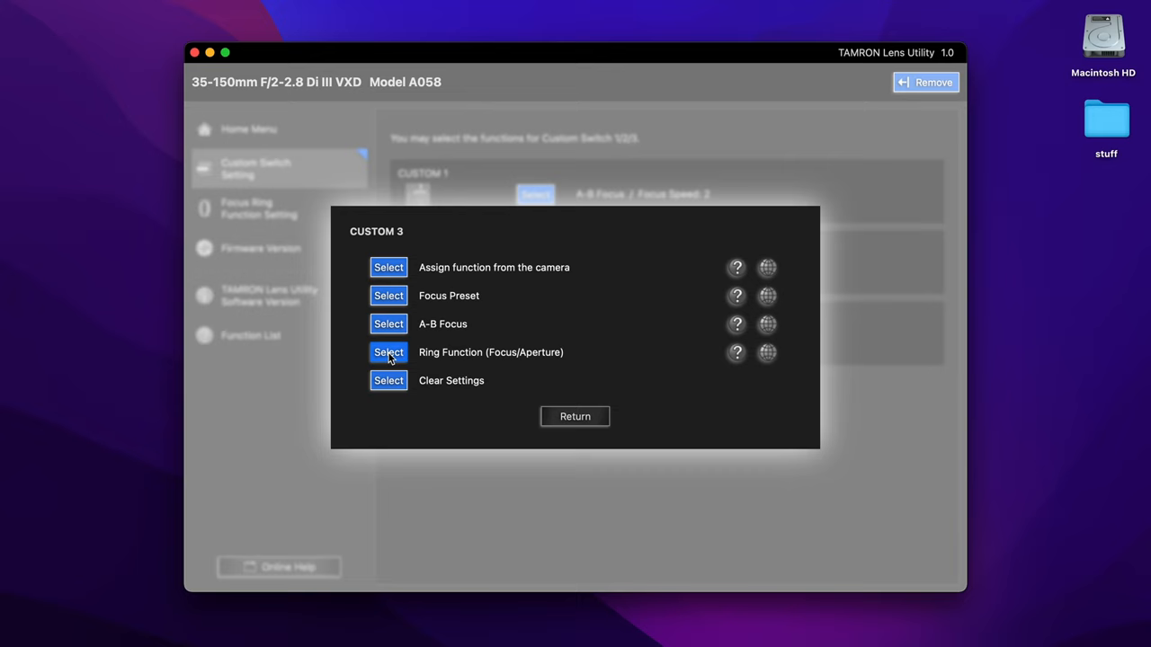
Pick Ring Function (Focus/Aperture) for Custom 3, showing its switching method options with Press chosen.
{"action": "left_click", "coordinate": [388, 353]}
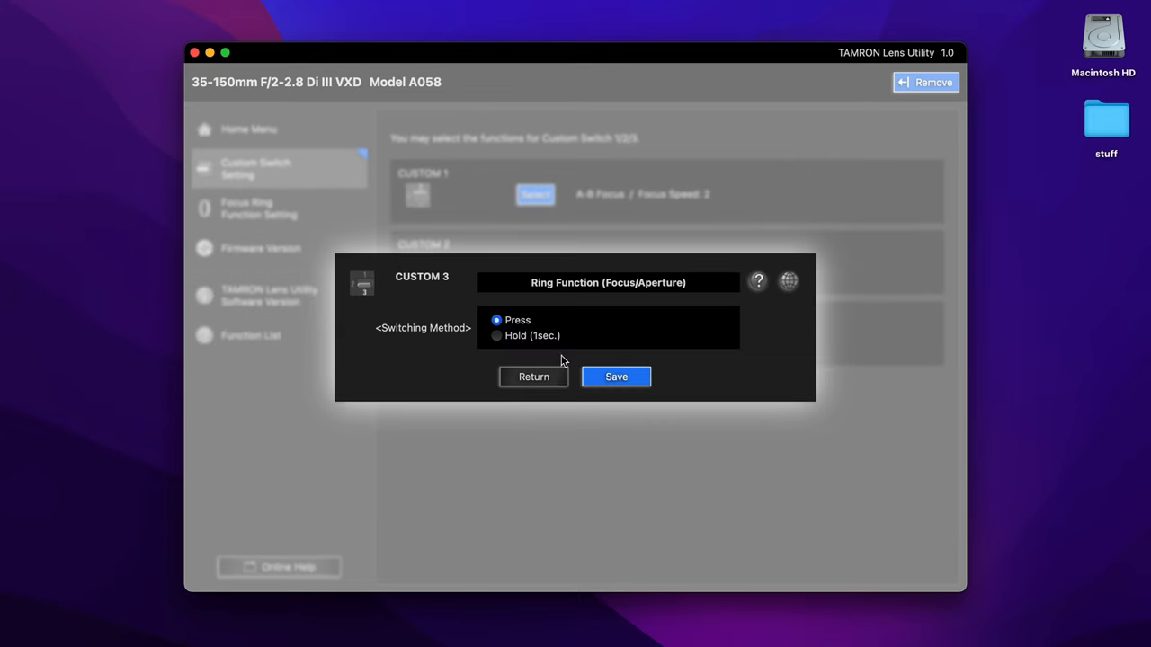